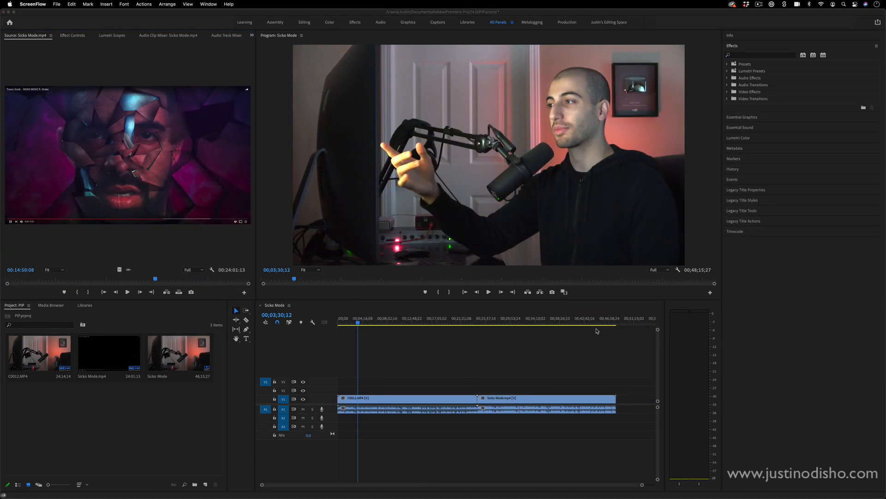
pyautogui.moveTo(389, 235)
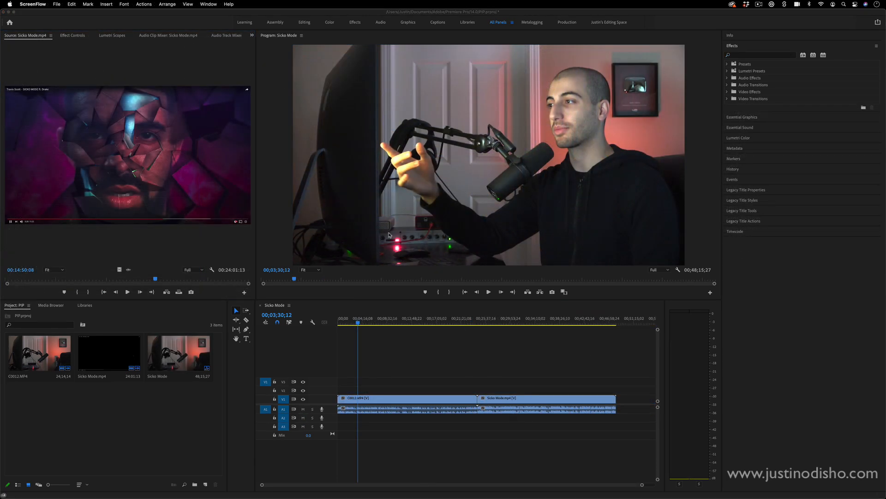
pyautogui.moveTo(389, 234)
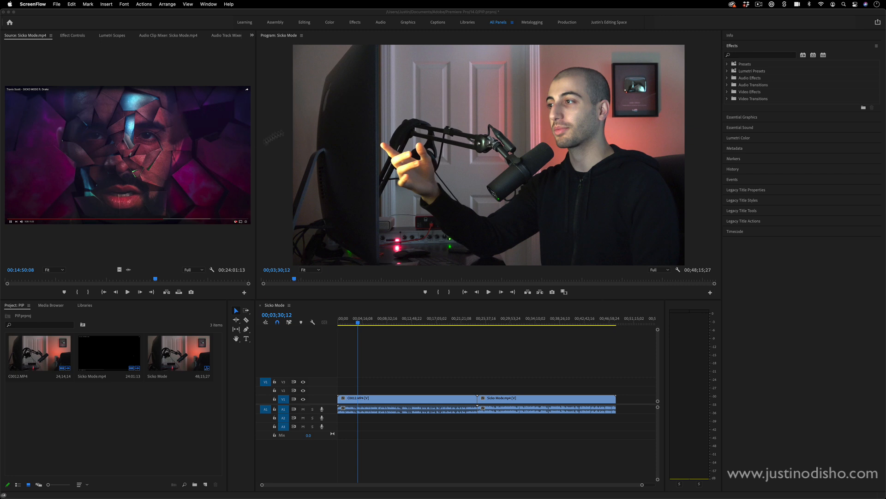
pyautogui.moveTo(221, 117)
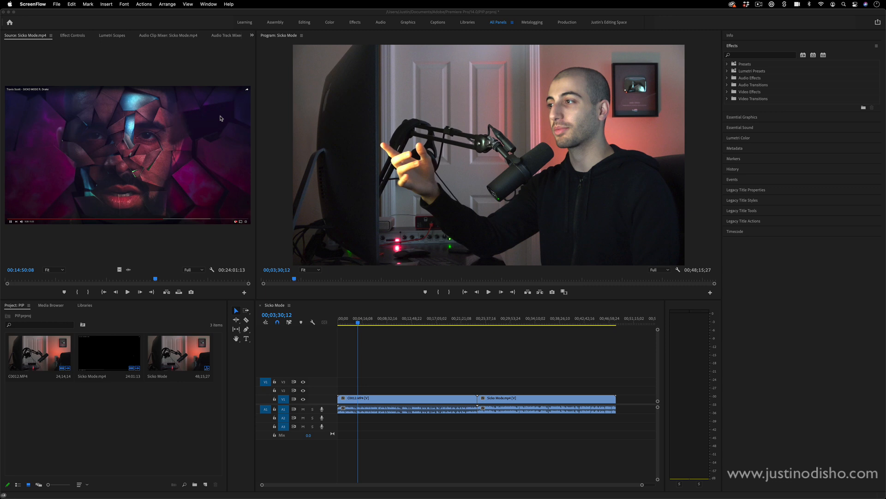
pyautogui.moveTo(397, 423)
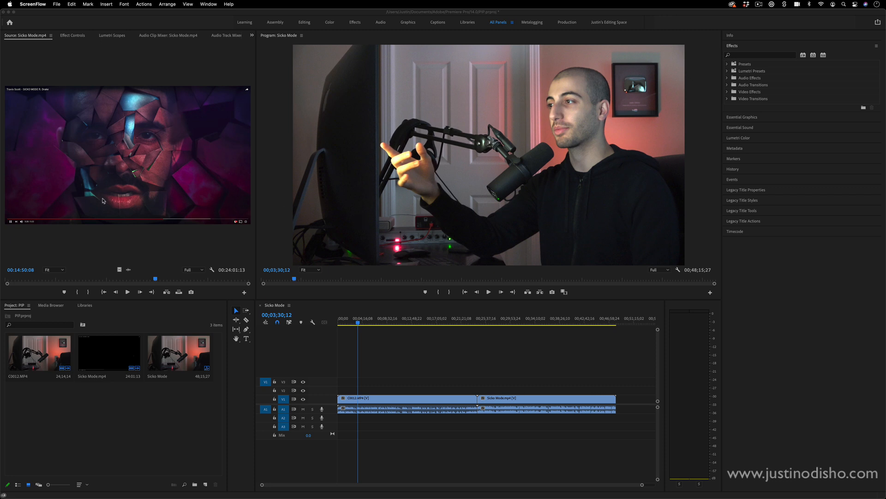
pyautogui.moveTo(373, 233)
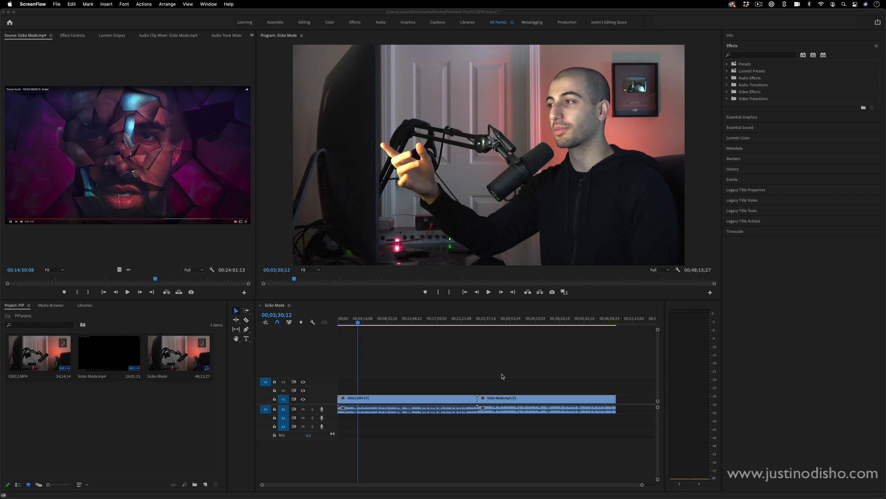
pyautogui.moveTo(473, 181)
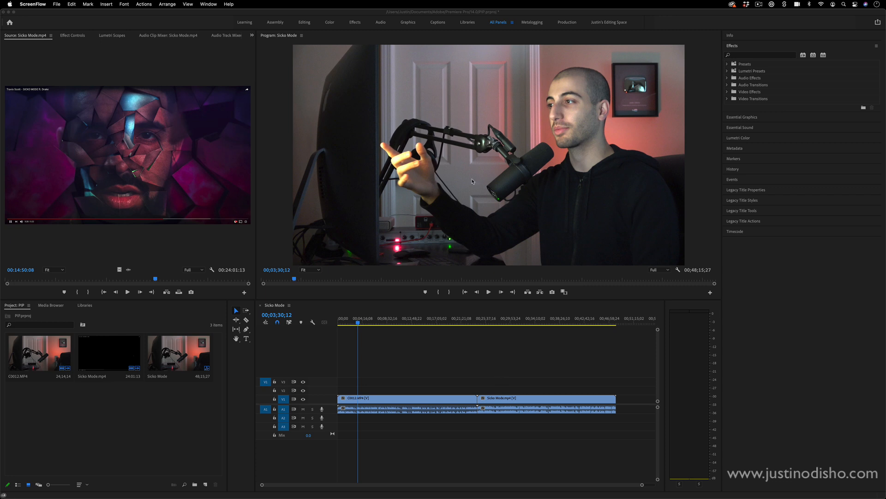
pyautogui.moveTo(371, 380)
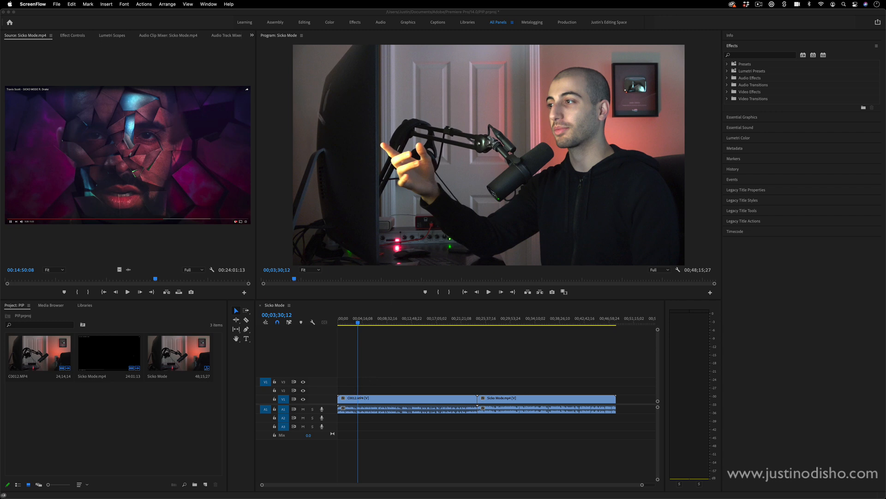
pyautogui.moveTo(320, 57)
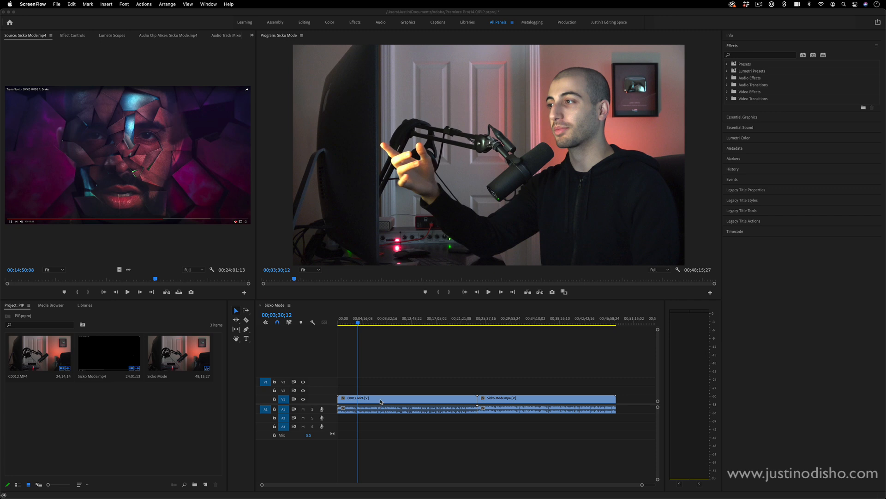
# Synchronize the stacked C0012 and Sicko Mode clips by their audio.
pyautogui.click(407, 397)
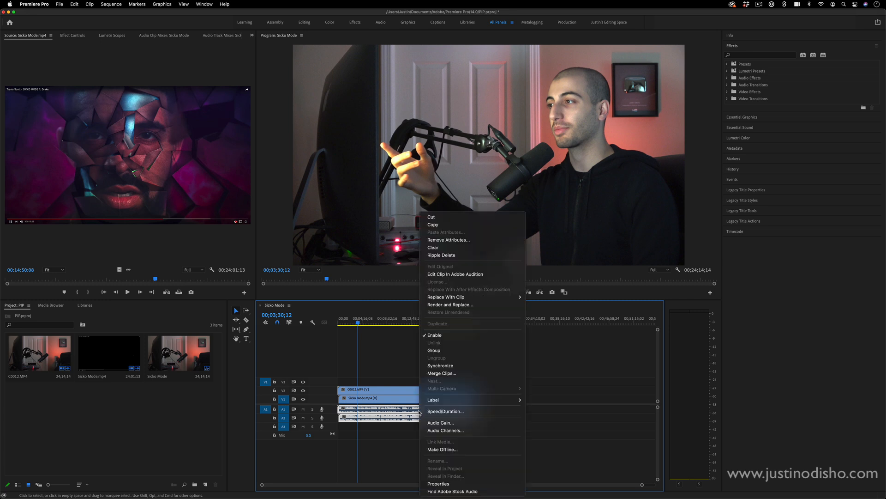
pyautogui.click(440, 365)
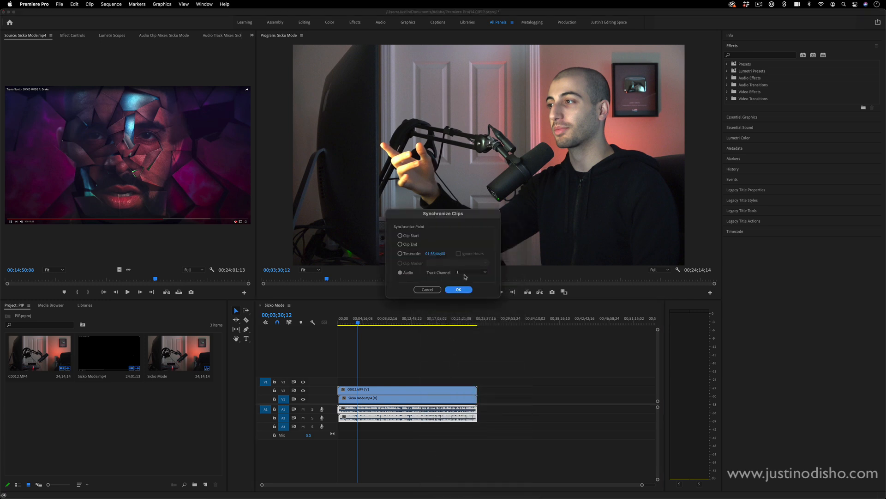
pyautogui.click(459, 289)
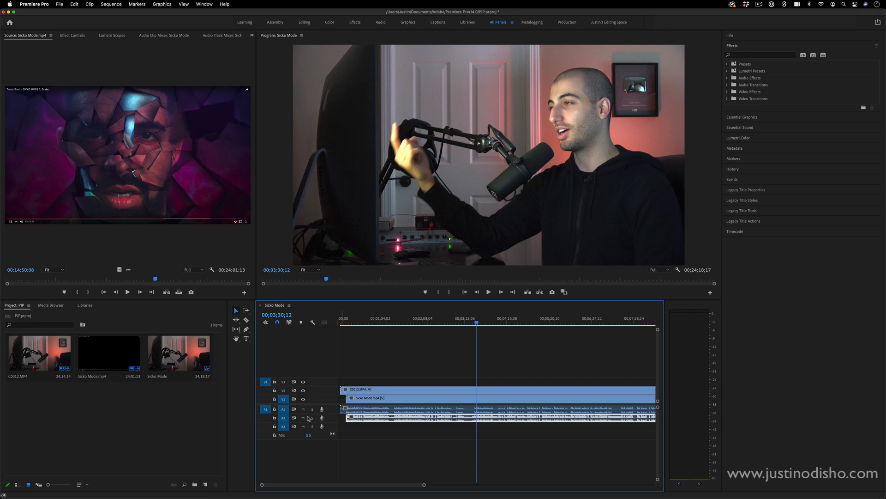
# Mute audio track A2 and select the webcam clip for scaling to 25.
pyautogui.click(302, 418)
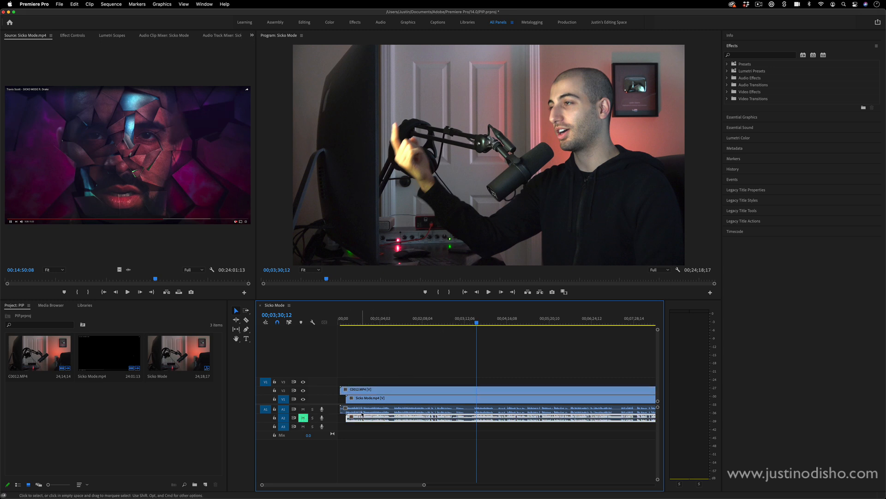
pyautogui.click(72, 35)
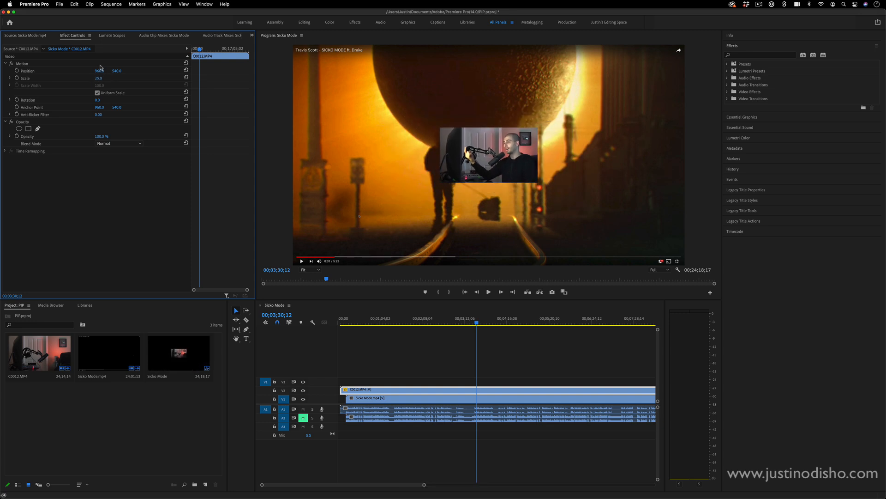
# Drag the webcam box around the Program Monitor, settling it in the top-right corner.
pyautogui.doubleClick(100, 78)
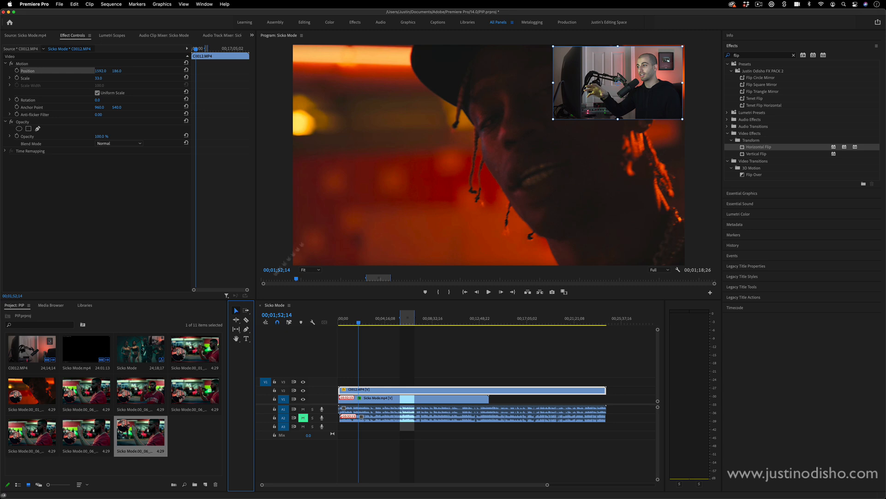
pyautogui.moveTo(618, 83); pyautogui.dragTo(458, 109)
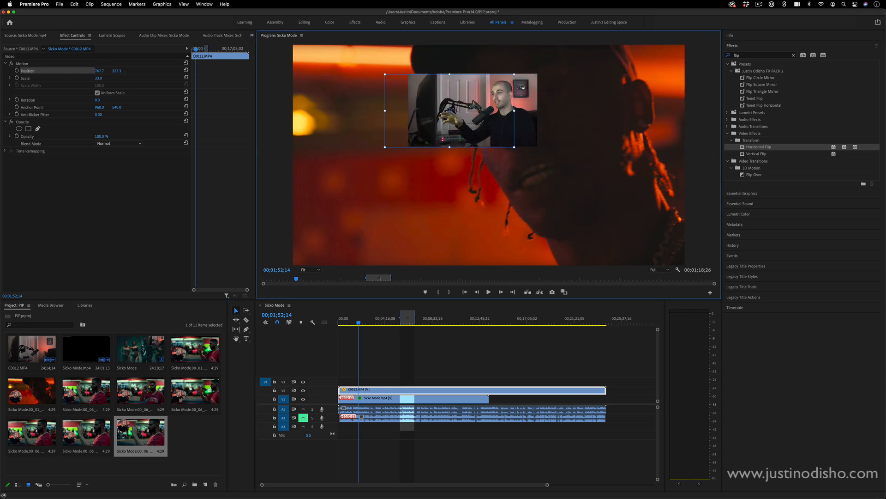
pyautogui.moveTo(458, 109); pyautogui.dragTo(607, 81)
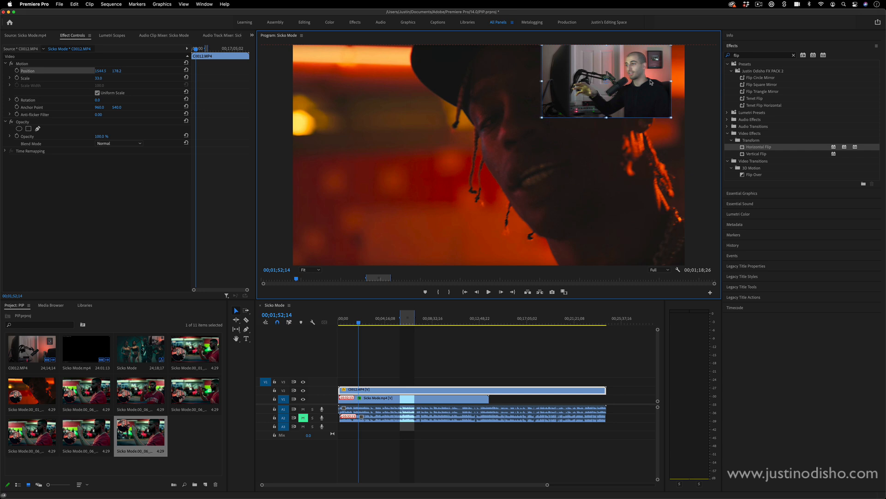
pyautogui.moveTo(607, 82); pyautogui.dragTo(563, 126)
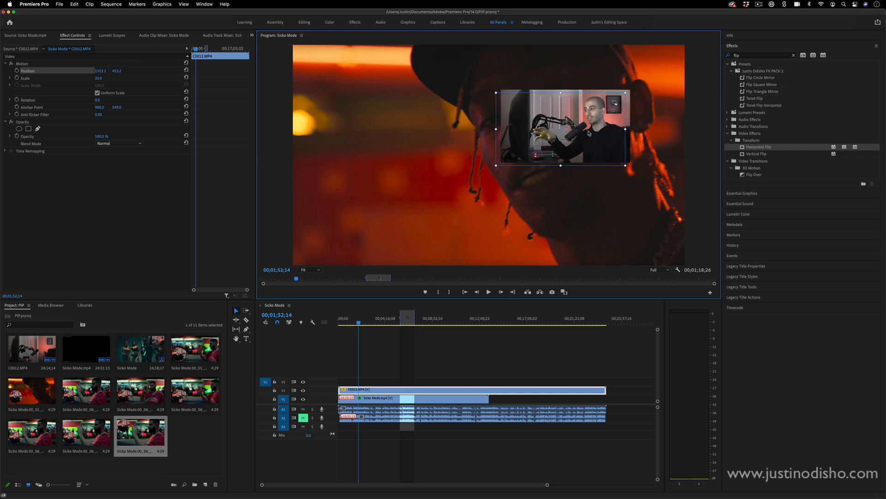
pyautogui.moveTo(561, 126); pyautogui.dragTo(510, 141)
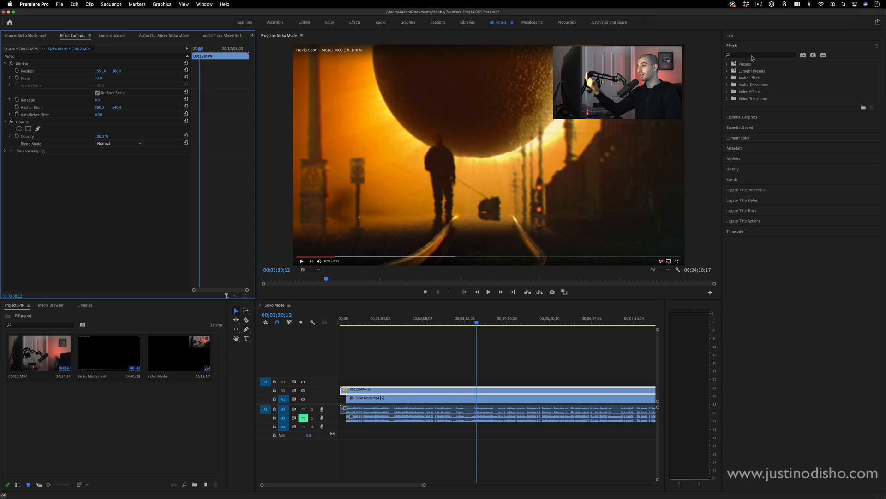
# Apply a Crop effect trimming the webcam's left side to 42% and reposition it top-left.
pyautogui.click(760, 55)
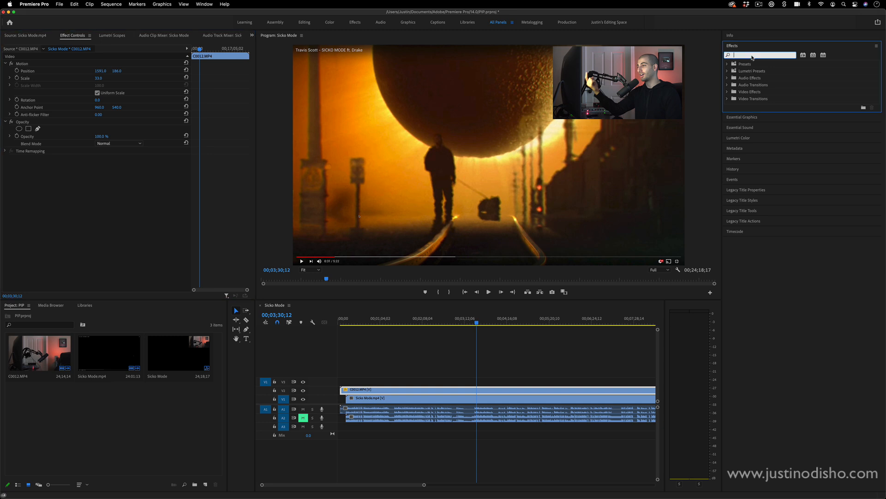
pyautogui.write('crop')
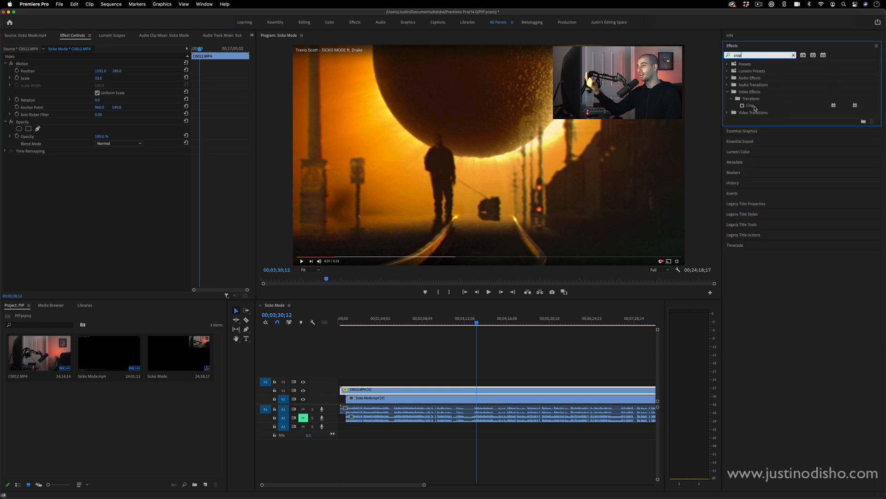
pyautogui.doubleClick(750, 105)
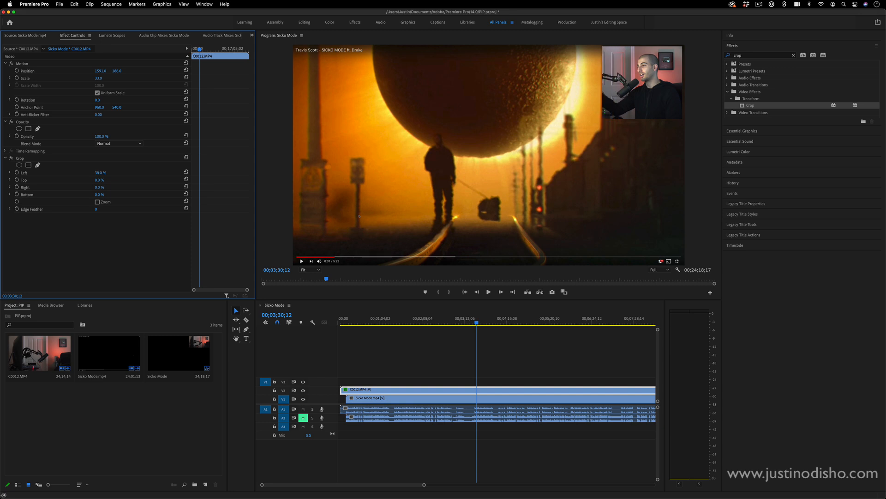
pyautogui.moveTo(101, 173); pyautogui.dragTo(102, 173)
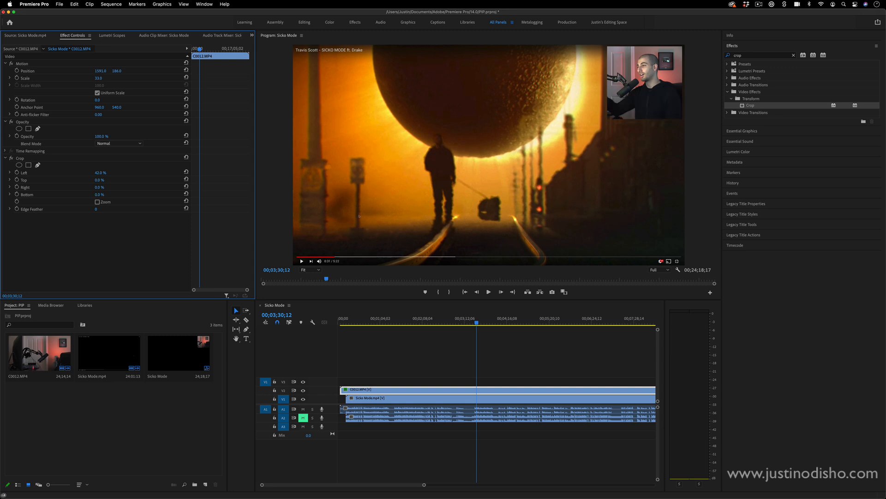
pyautogui.click(301, 261)
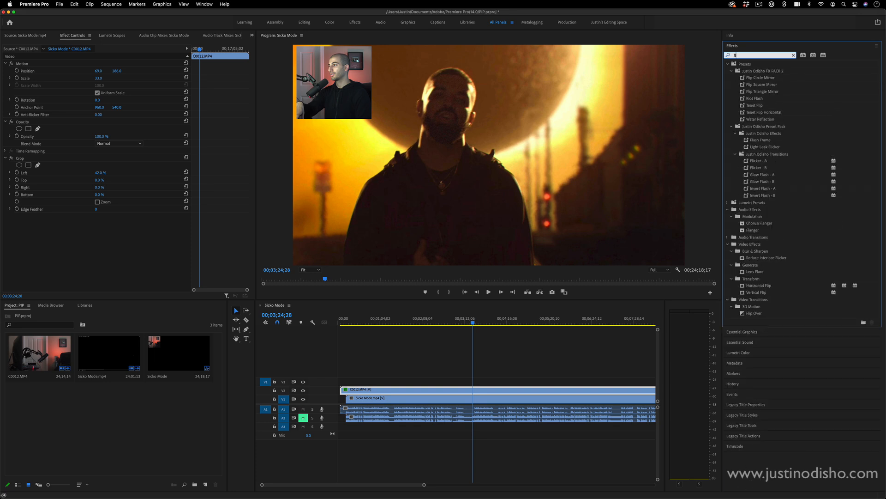
# Apply Horizontal Flip to the webcam clip, then search for the Circle effect.
pyautogui.write('flip')
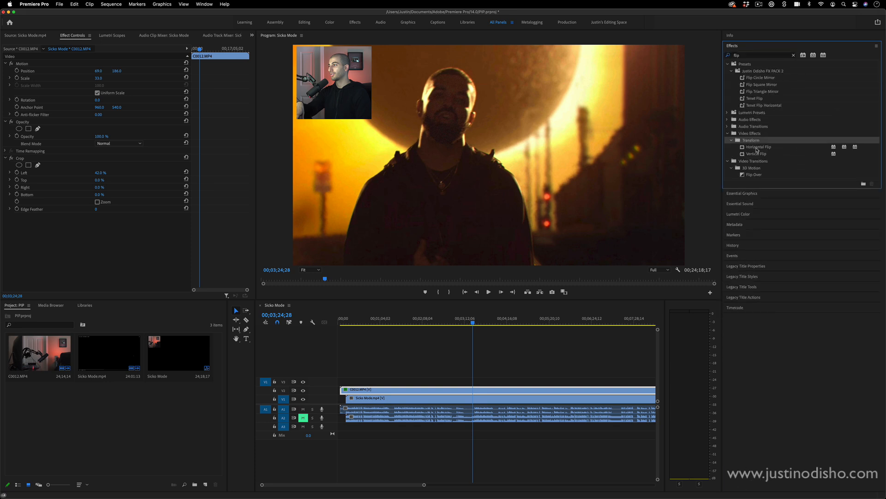
pyautogui.moveTo(757, 147); pyautogui.dragTo(447, 380)
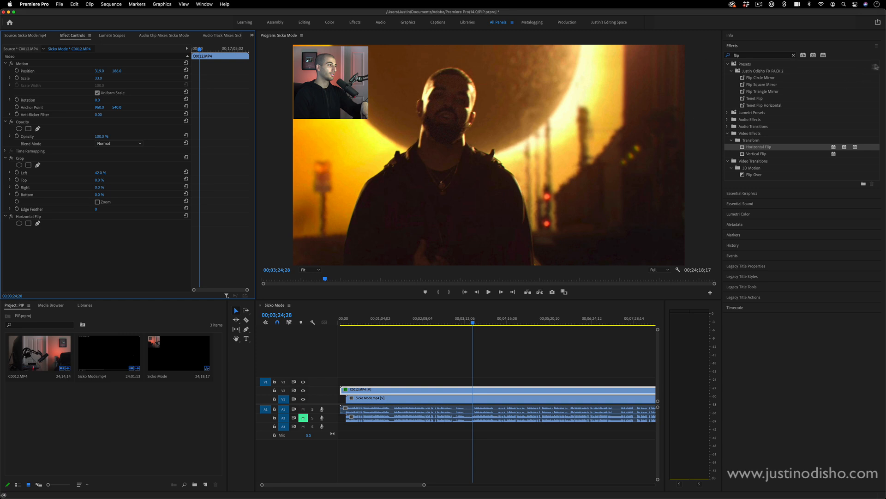
pyautogui.write('circle')
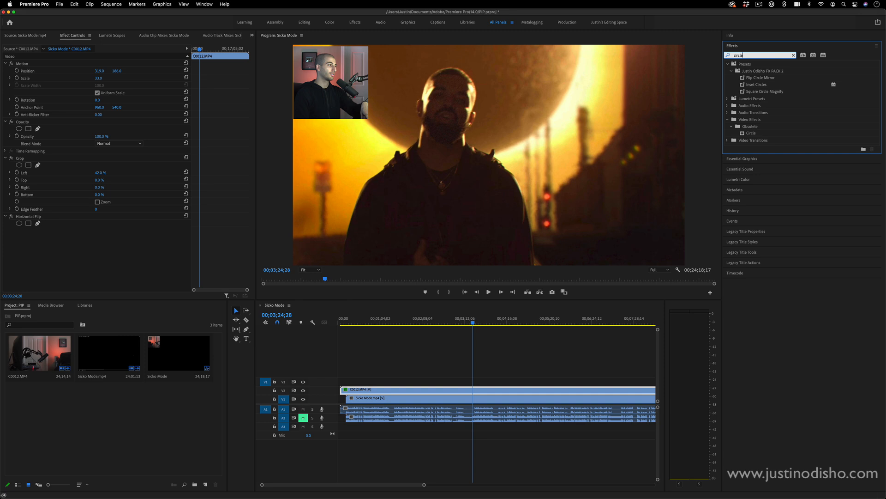
pyautogui.moveTo(757, 137)
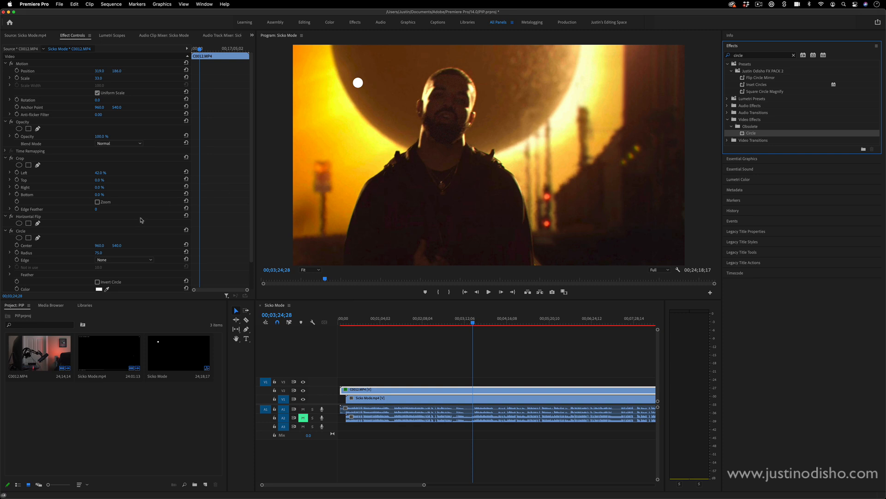
# Set the Circle effect to Stencil Alpha to cut the webcam round, and clear the search.
pyautogui.click(119, 273)
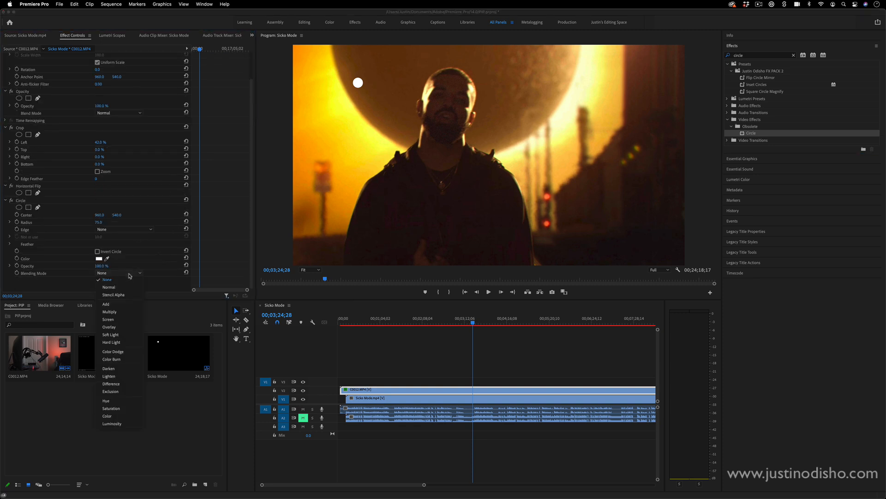
pyautogui.click(113, 295)
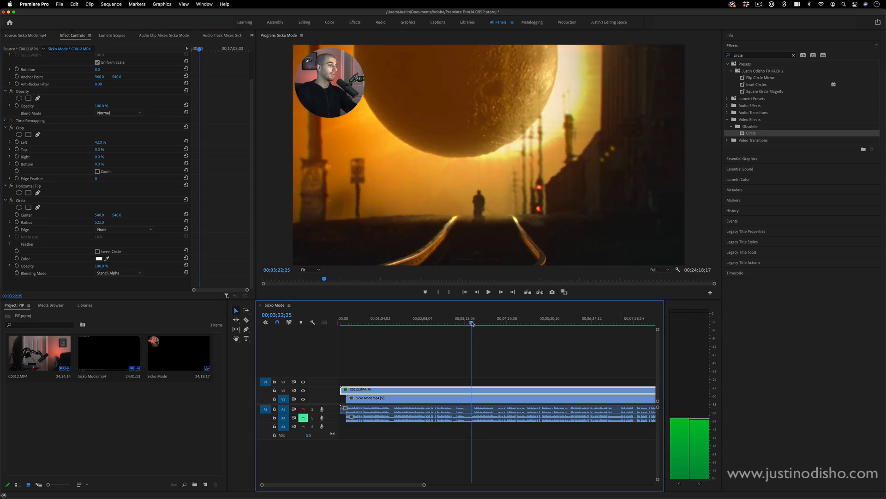
pyautogui.click(793, 55)
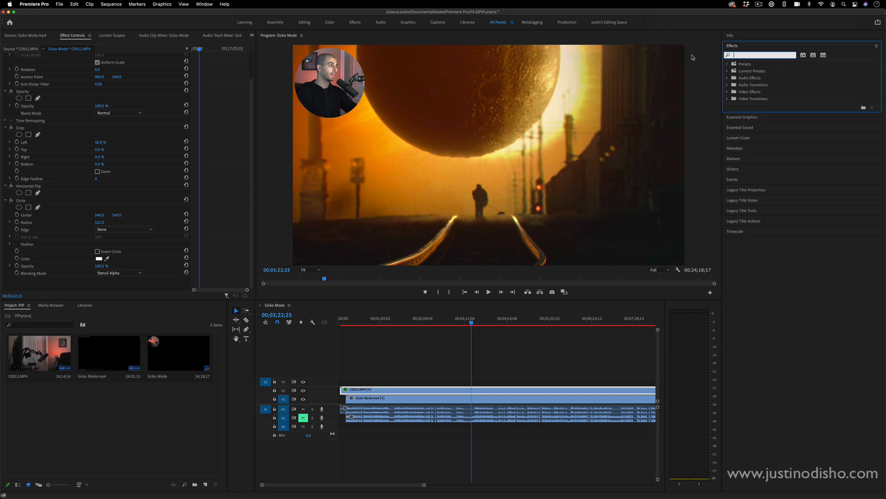
# Add a Drop Shadow with more distance and softness in cyan, then start an ellipse opacity mask.
pyautogui.write('drop')
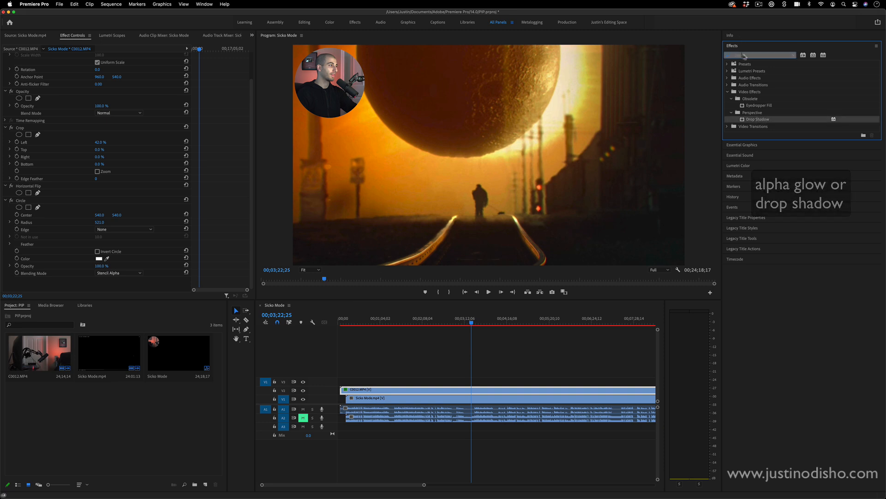
pyautogui.write('drop')
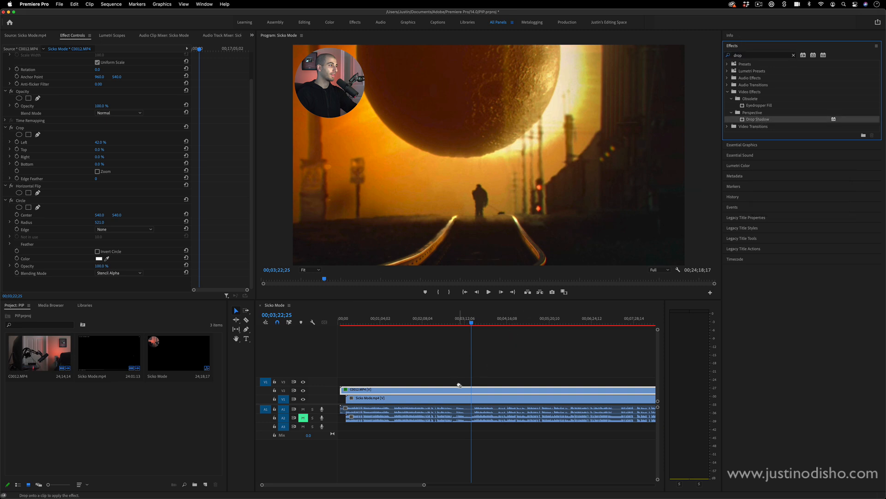
pyautogui.scroll(-3)
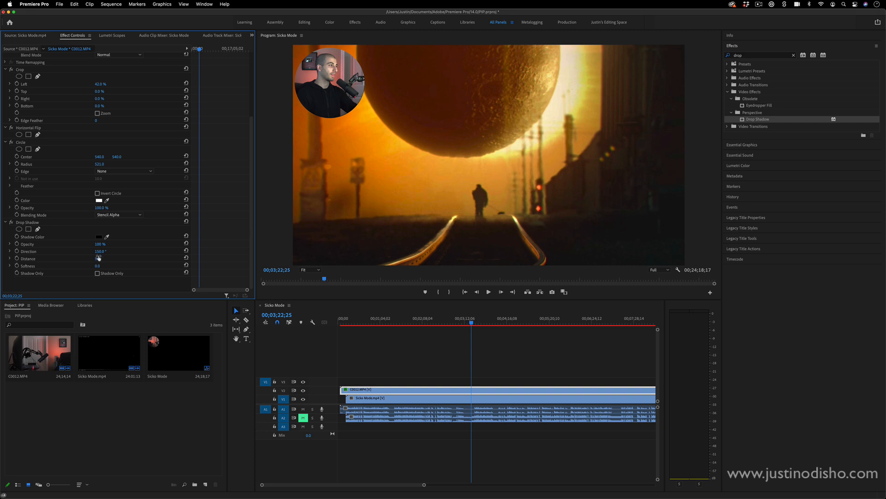
pyautogui.moveTo(98, 259); pyautogui.dragTo(99, 269)
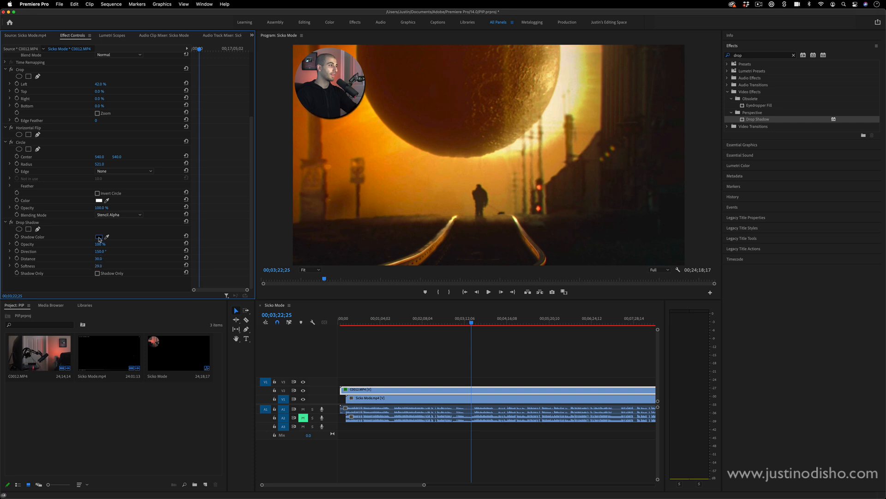
pyautogui.click(98, 237)
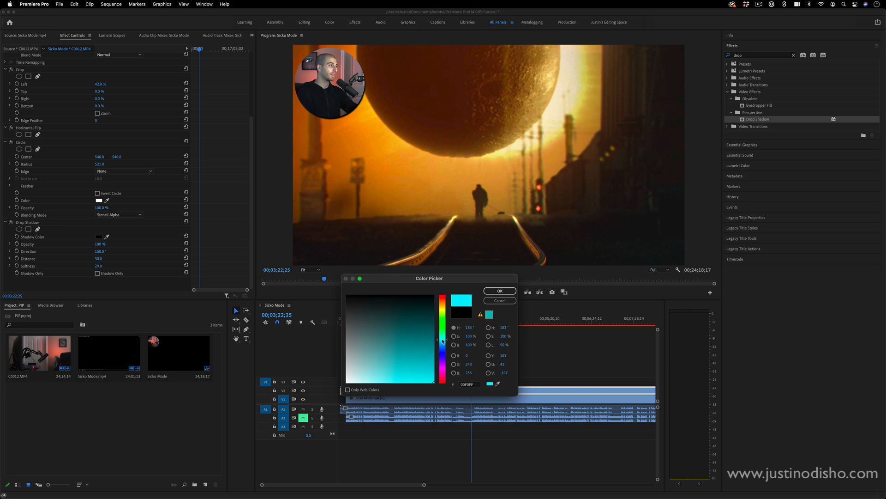
pyautogui.click(500, 290)
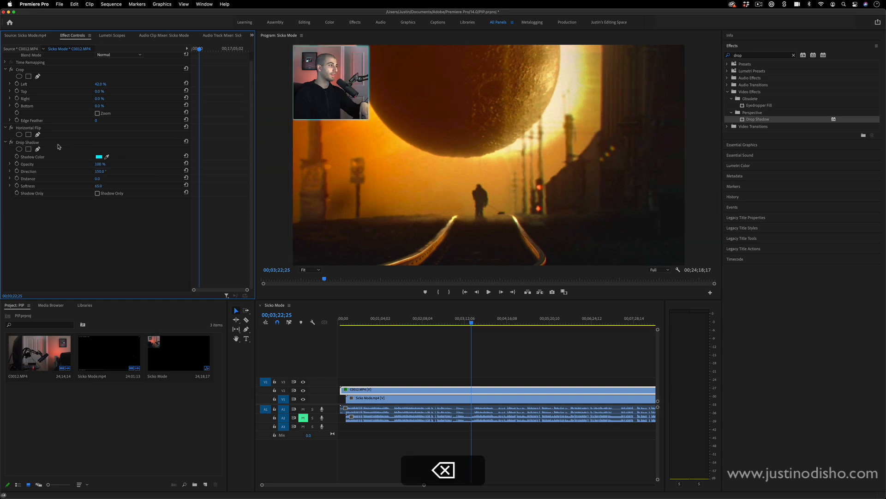
pyautogui.click(26, 142)
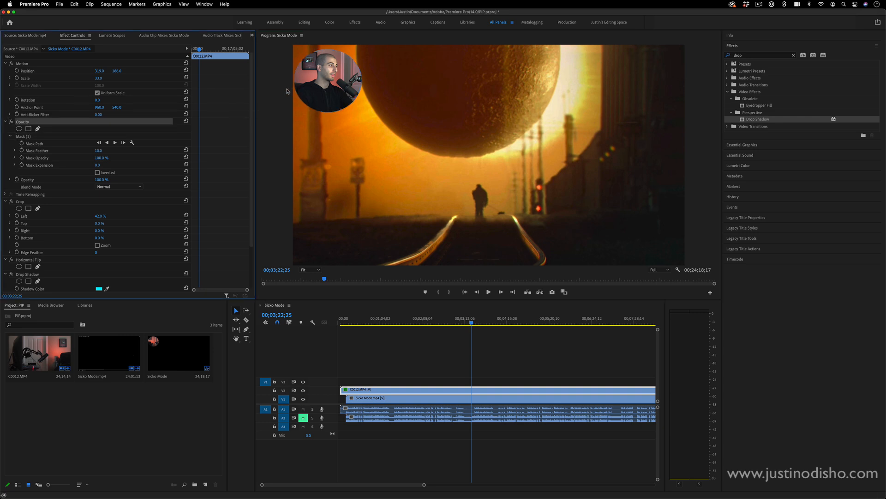
# Delete the Circle effect, leaving the feathered ellipse mask with its cyan shadow.
pyautogui.press('backspace')
pyautogui.write('ultra')
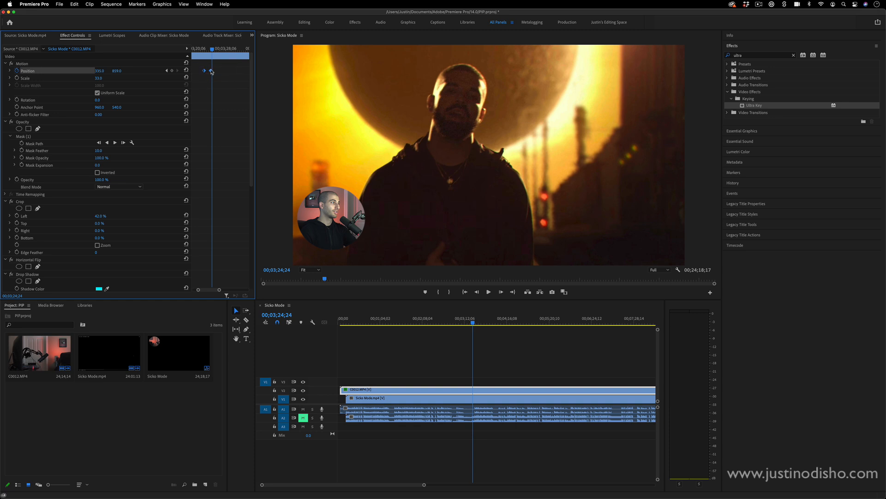
# Set the Position keyframes to Bezier temporal interpolation.
pyautogui.rightClick(211, 72)
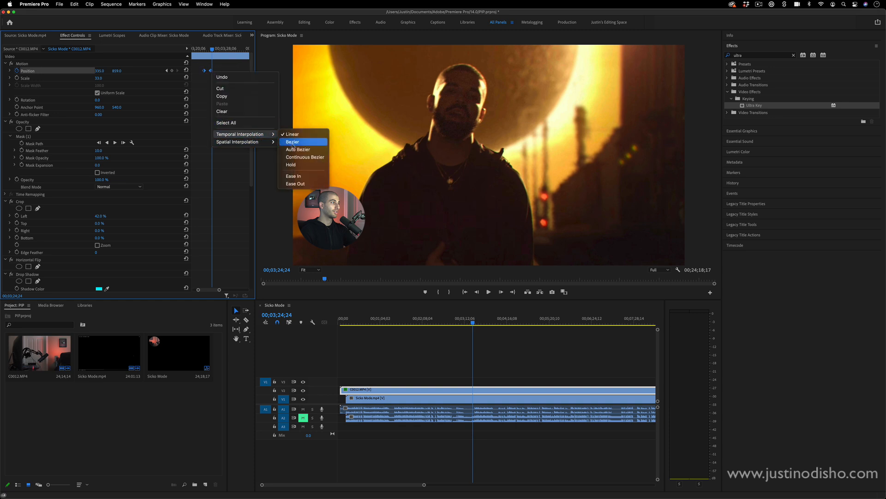
pyautogui.click(293, 141)
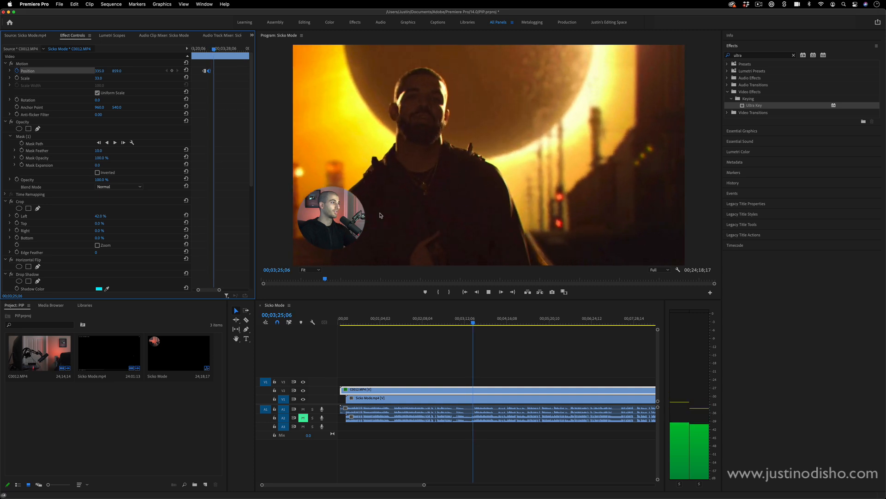
# Keyframe the webcam to full frame and split the clip with Cmd+K.
pyautogui.click(512, 290)
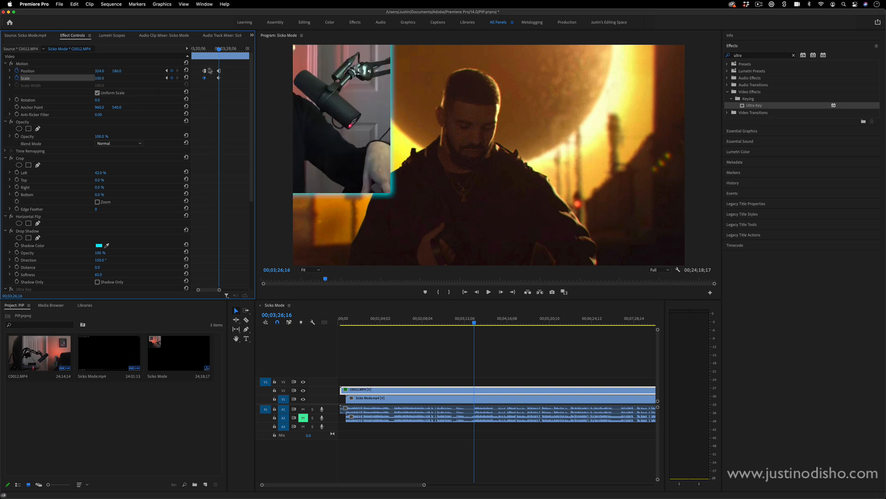
pyautogui.click(185, 71)
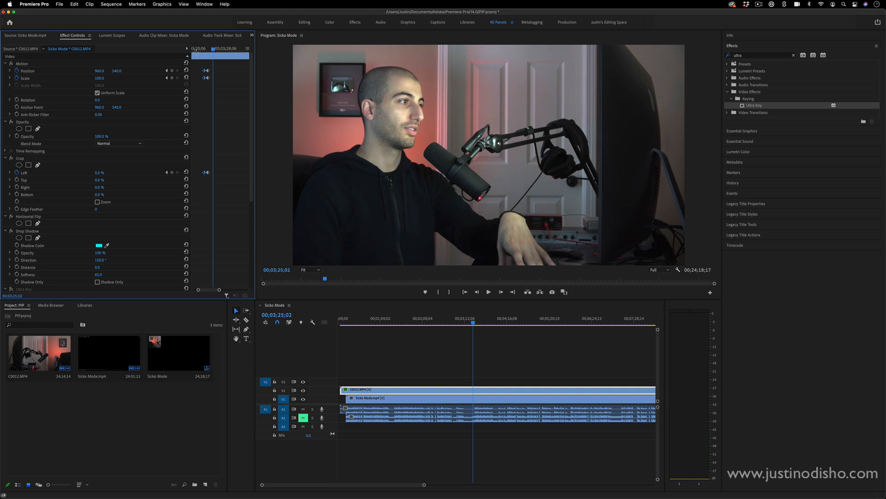
pyautogui.press('cmd')
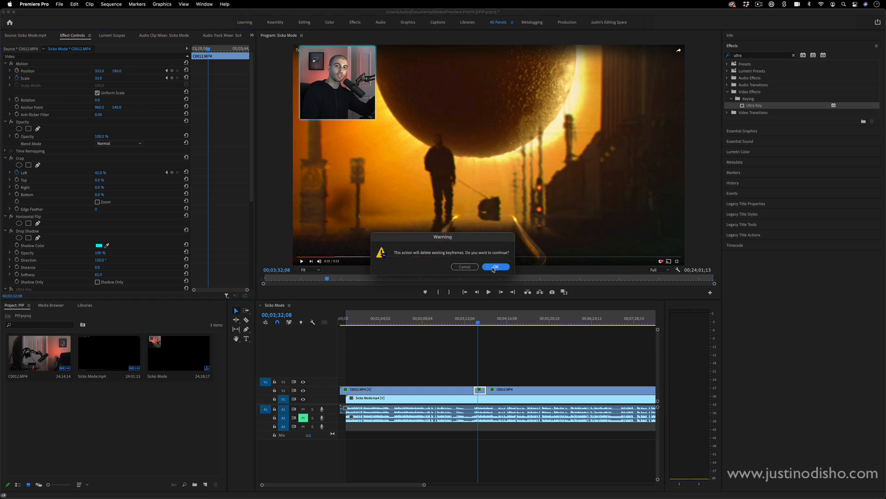
pyautogui.click(495, 266)
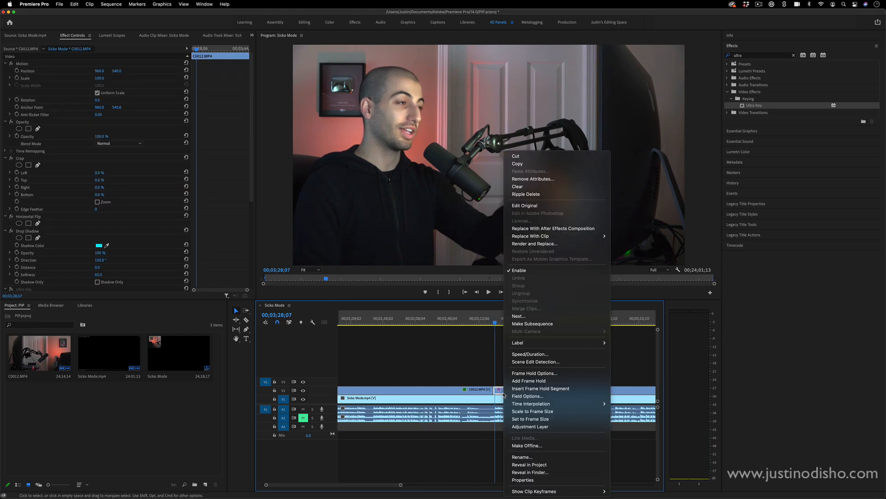
pyautogui.moveTo(545, 178)
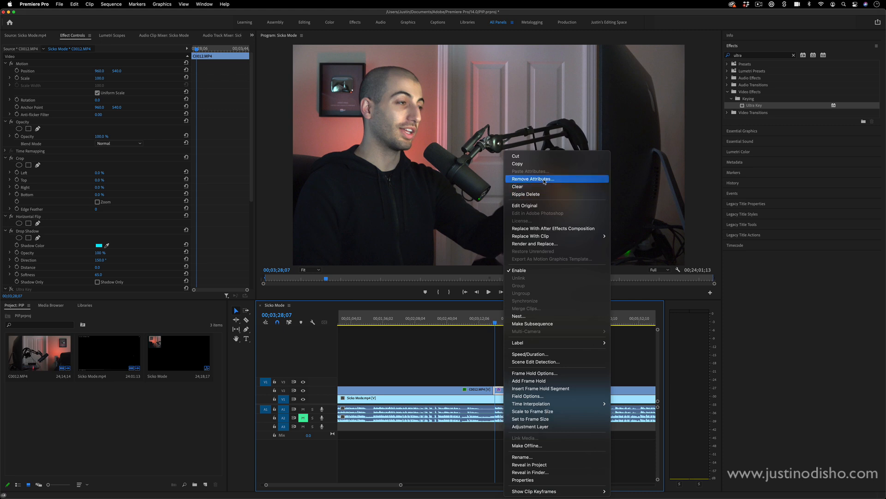
# Strip all effects from the first full-frame webcam piece via Remove Attributes.
pyautogui.click(531, 178)
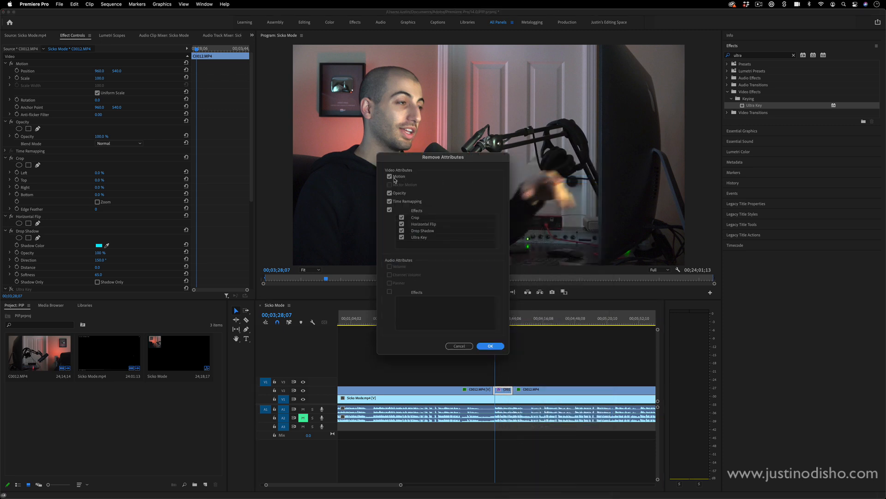
pyautogui.click(490, 346)
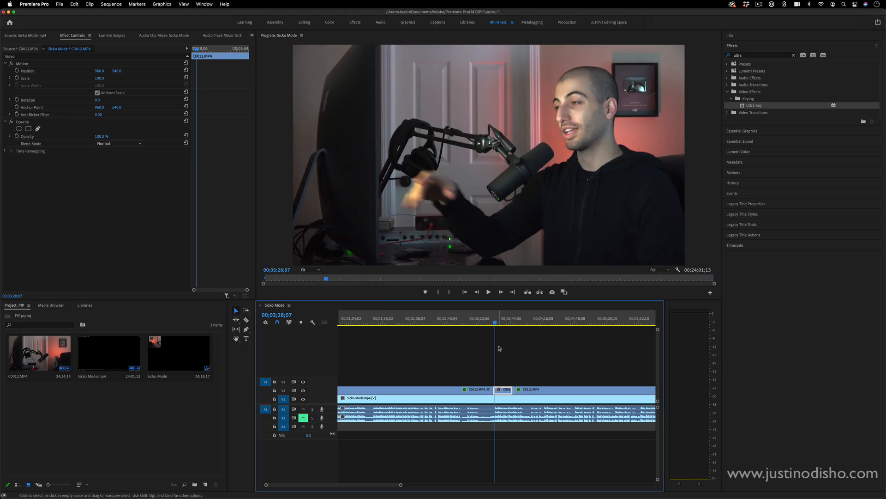
pyautogui.click(489, 318)
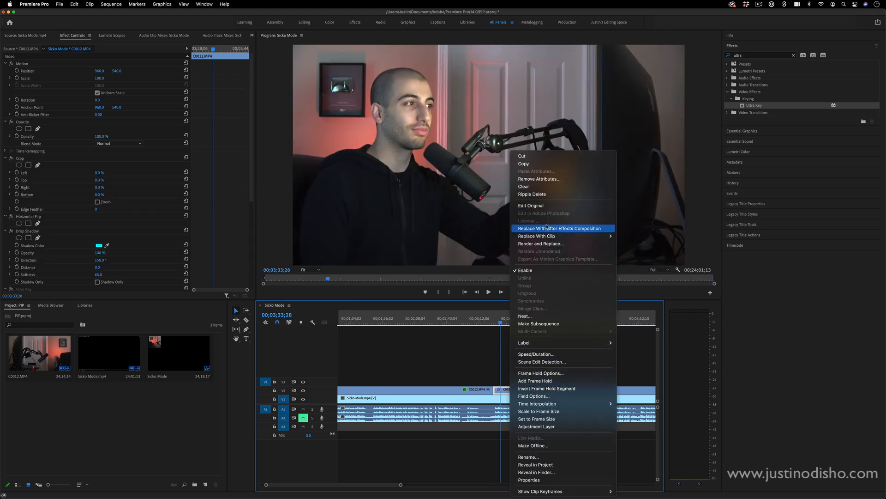
# Strip the second piece's effects via Remove Attributes, keeping its mirroring (flip) effect.
pyautogui.click(538, 179)
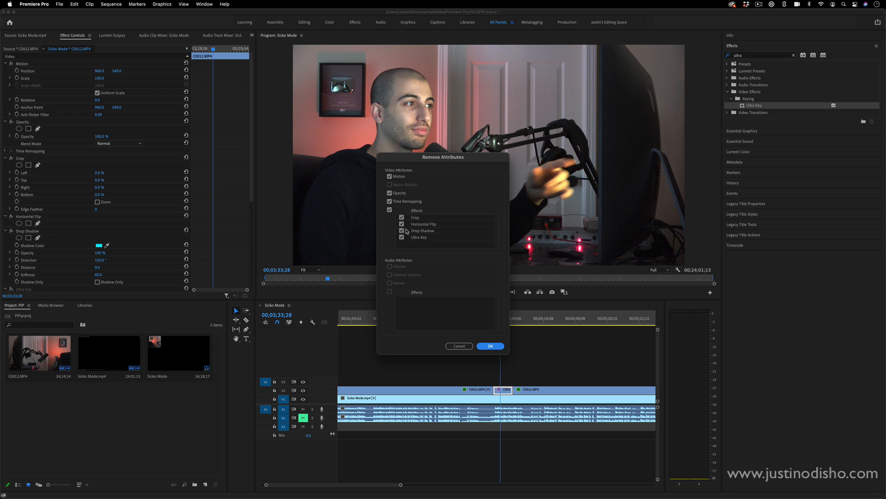
pyautogui.click(401, 223)
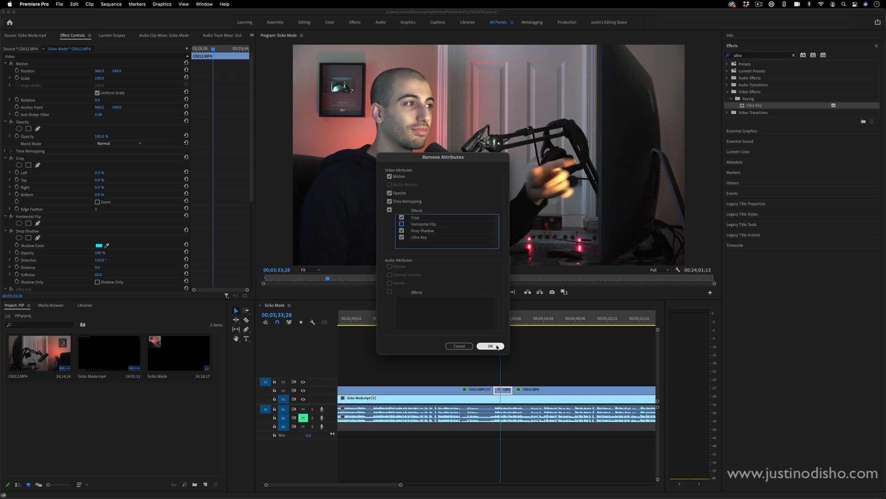
pyautogui.click(489, 346)
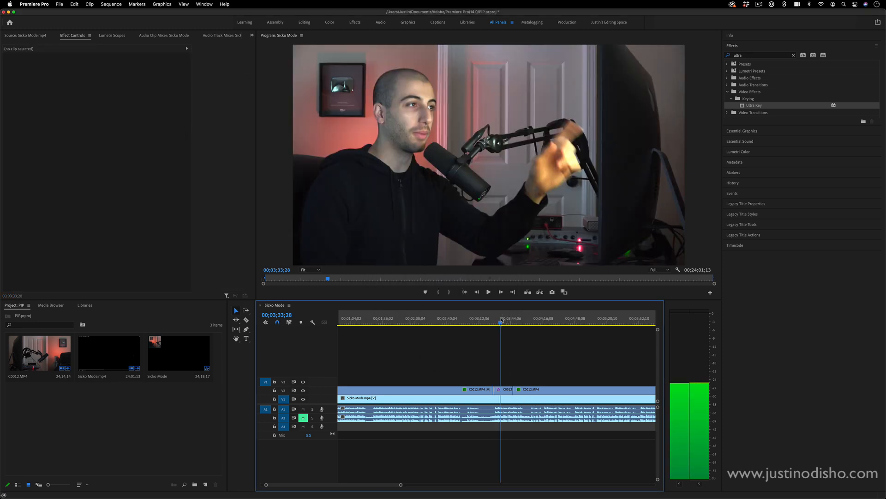